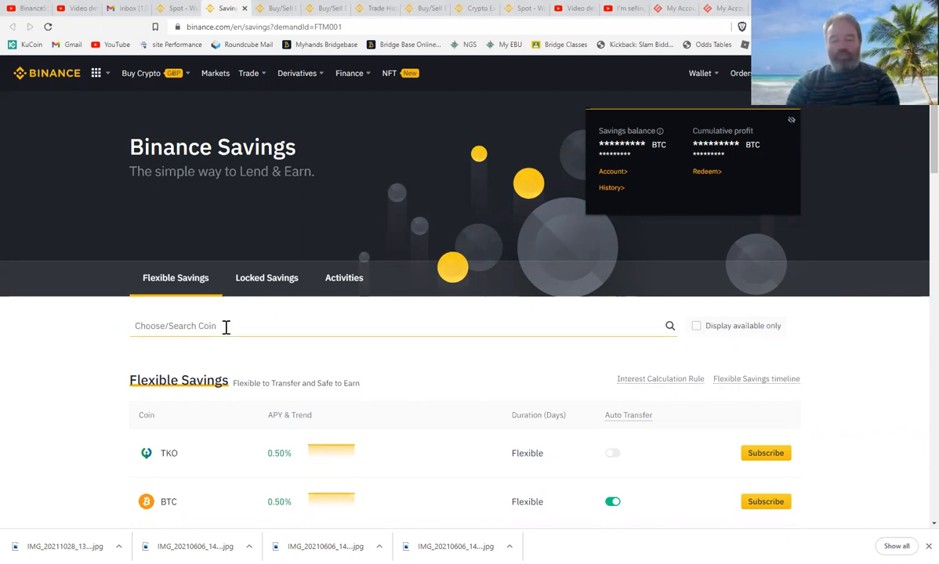
- Show Binance's Finance menu listing the products offered alongside Savings
{"action": "type", "text": "ft"}
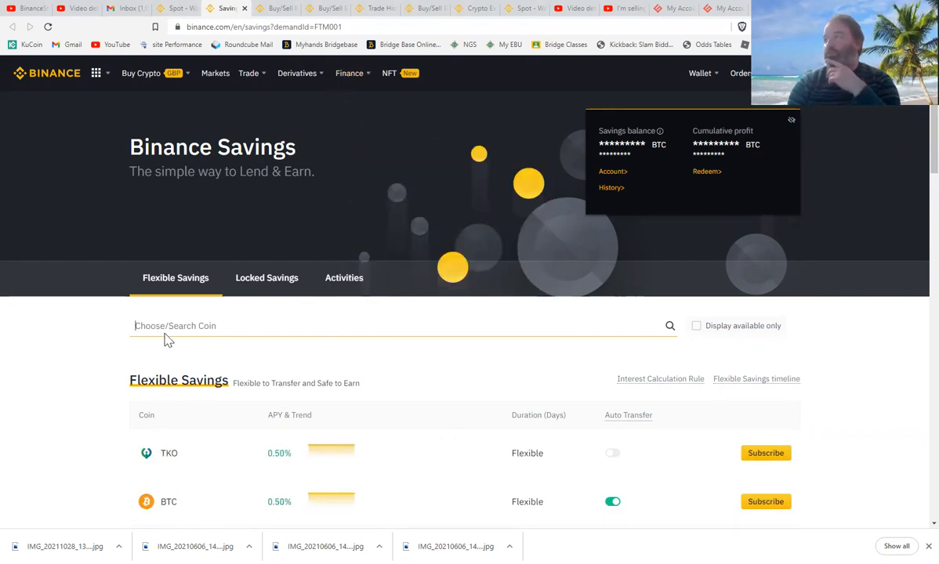
{"action": "left_click", "coordinate": [349, 74]}
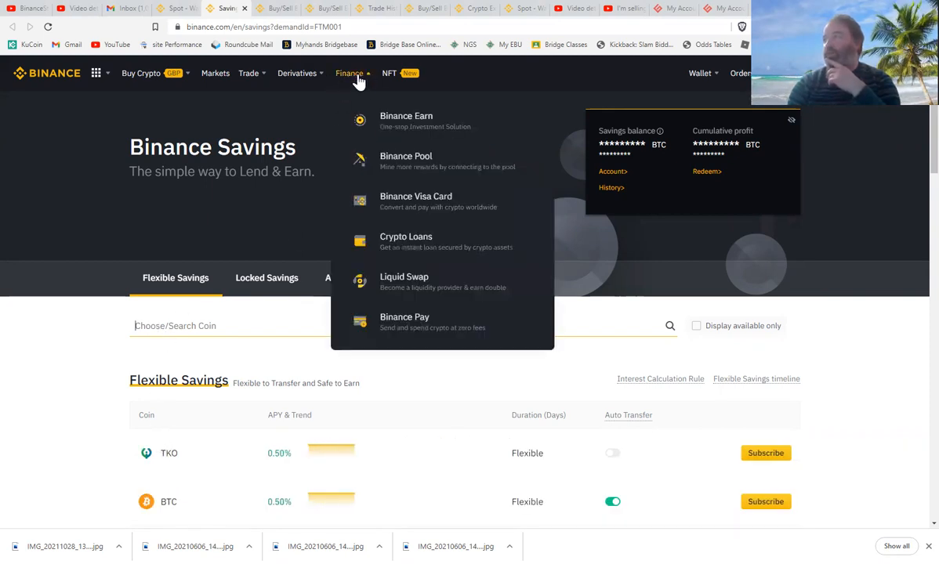
{"action": "left_click", "coordinate": [406, 119]}
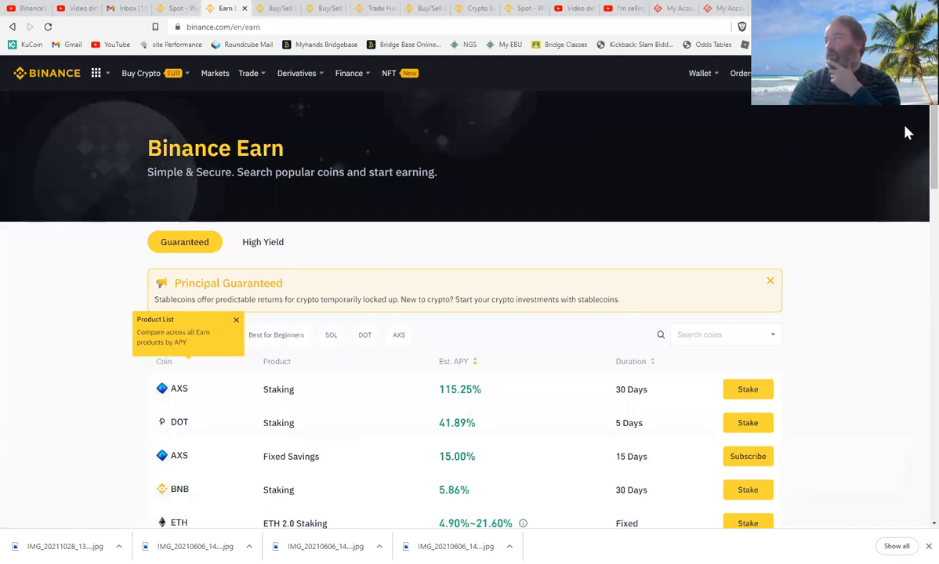
{"action": "scroll", "scroll_direction": "down", "scroll_amount": 3}
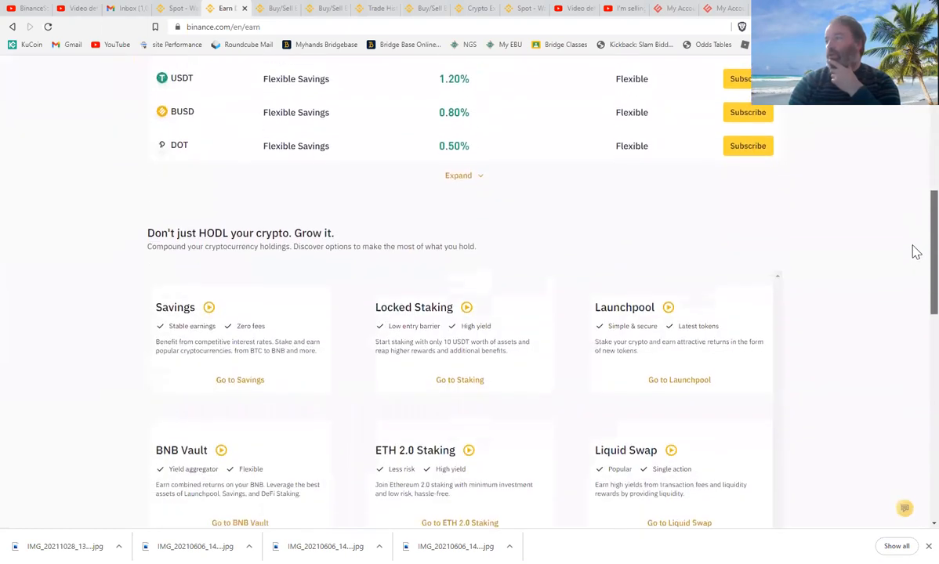
{"action": "scroll", "scroll_direction": "down", "scroll_amount": 3}
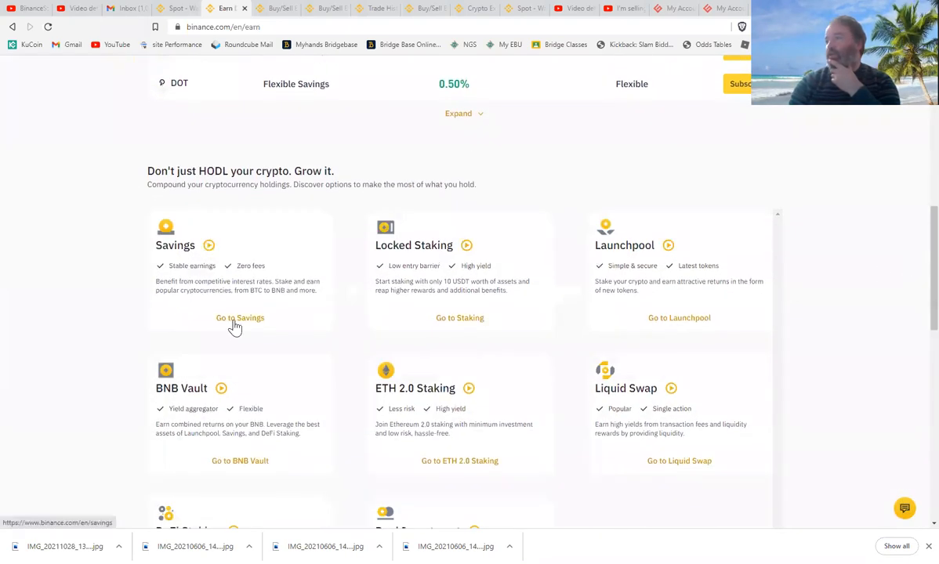
{"action": "left_click", "coordinate": [240, 317]}
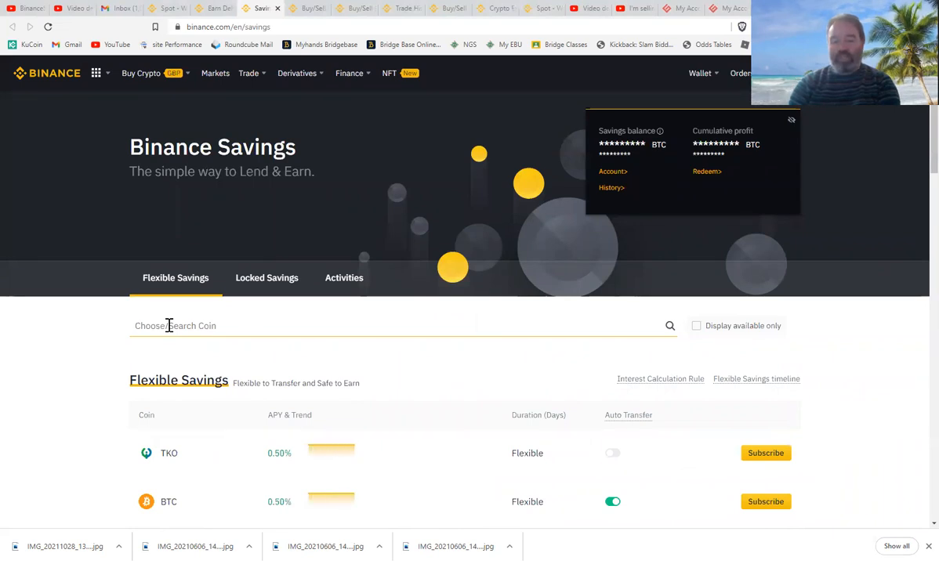
- Search the Flexible Savings list for 'ftm' and begin subscribing to the FTM product
{"action": "type", "text": "ftm"}
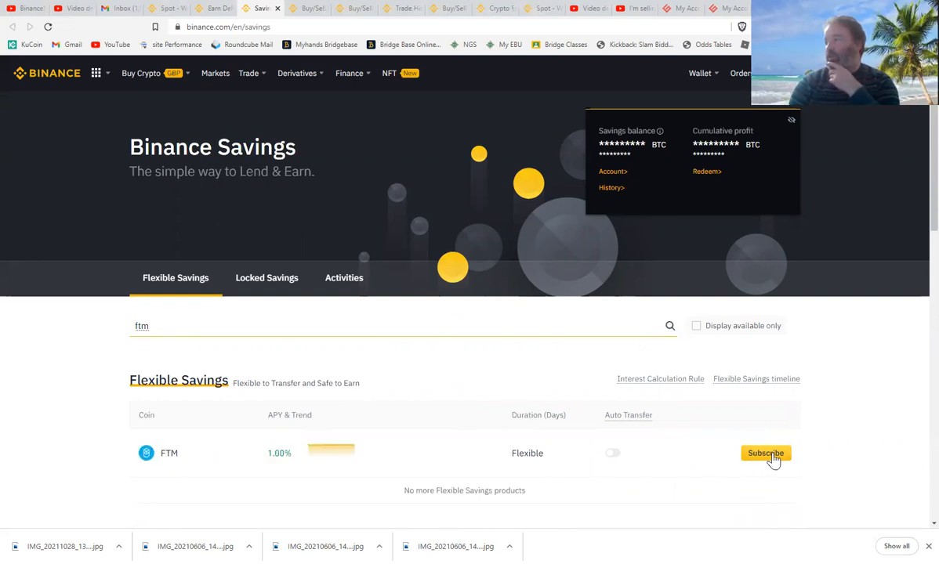
{"action": "left_click", "coordinate": [765, 453]}
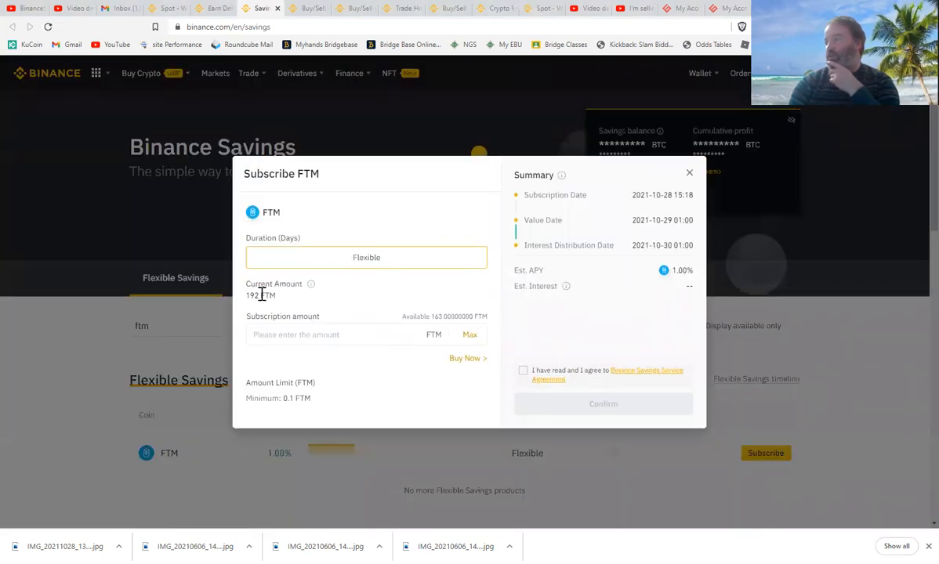
{"action": "mouse_move", "coordinate": [270, 311]}
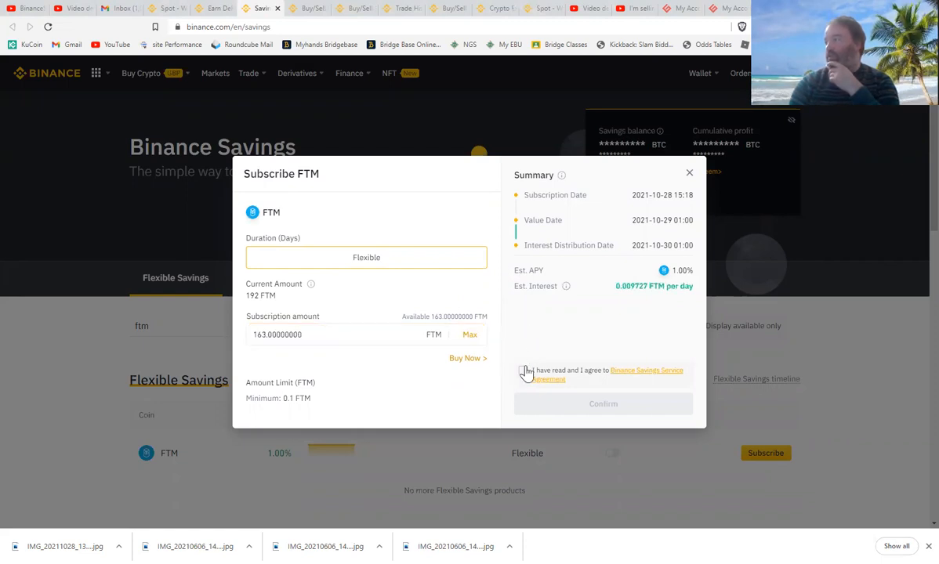
- Agree to the Binance Savings service terms and confirm the 163 FTM subscription
{"action": "left_click", "coordinate": [524, 370]}
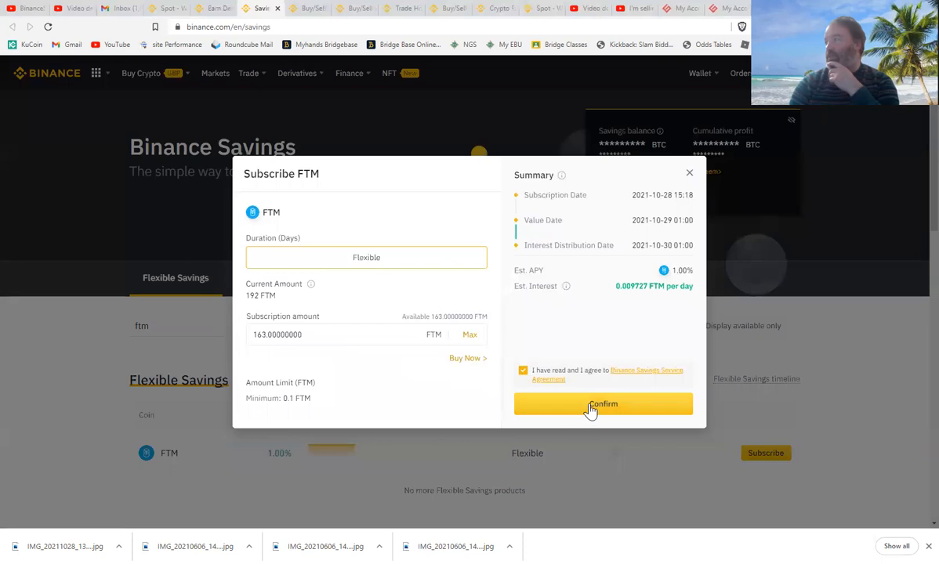
{"action": "left_click", "coordinate": [602, 404]}
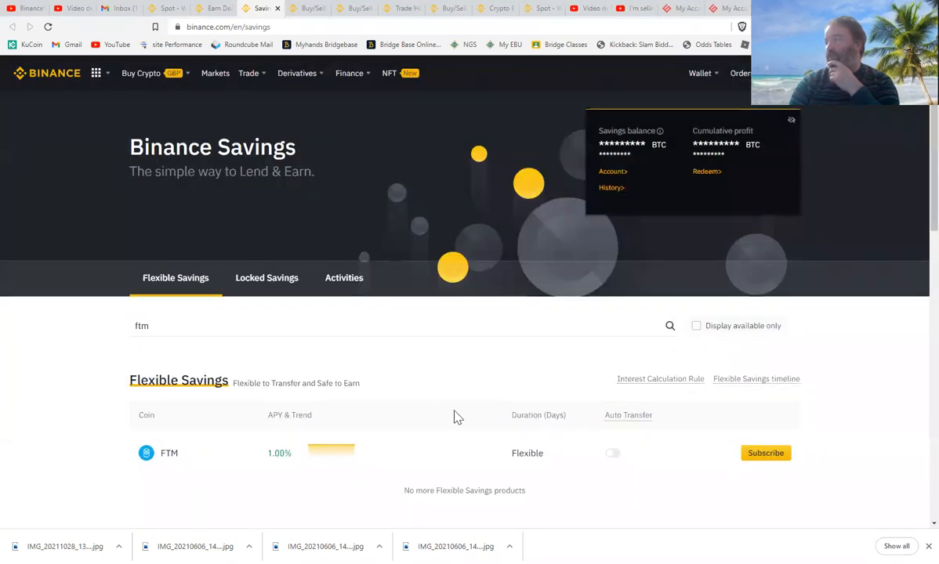
{"action": "mouse_move", "coordinate": [263, 475]}
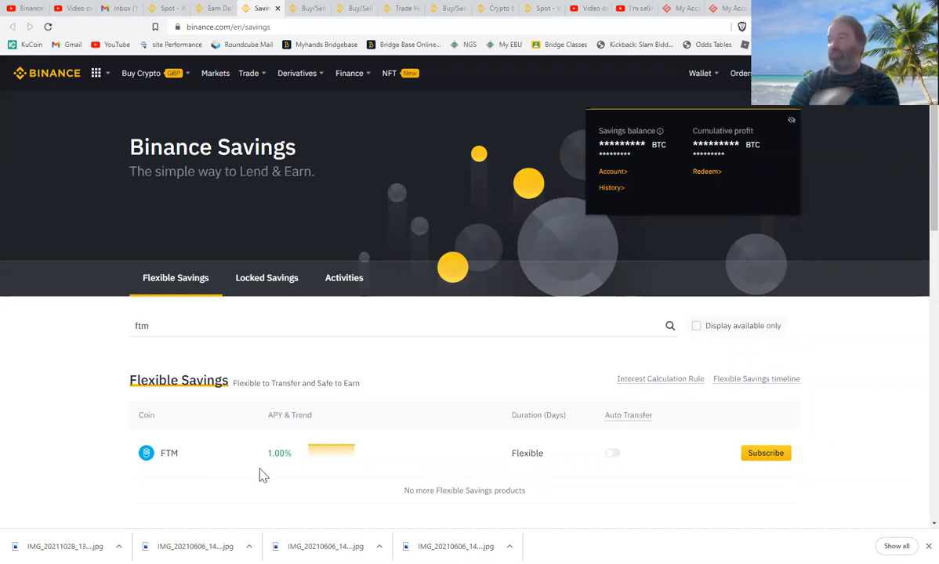
{"action": "mouse_move", "coordinate": [612, 453]}
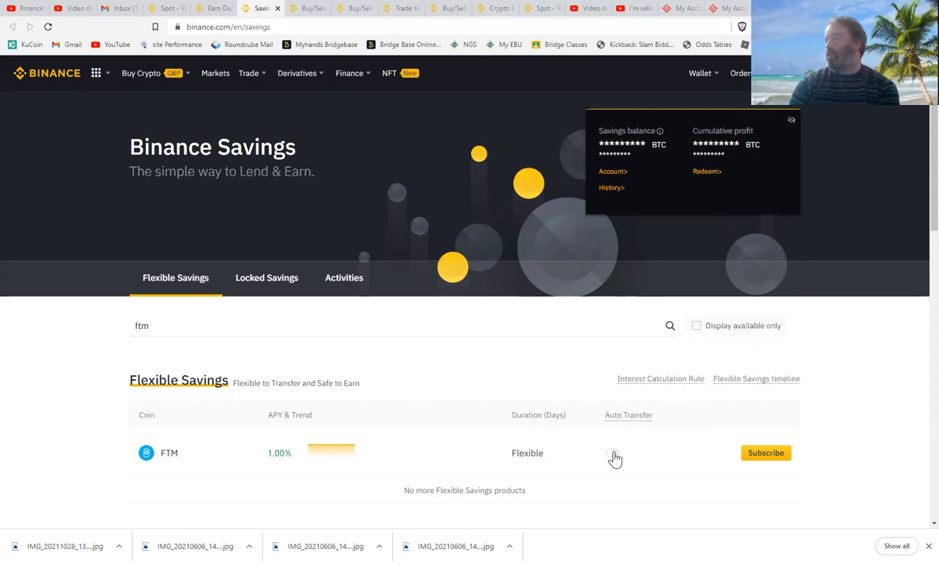
- View the Auto Transfer explanation for FTM and dismiss it with OK
{"action": "left_click", "coordinate": [615, 458]}
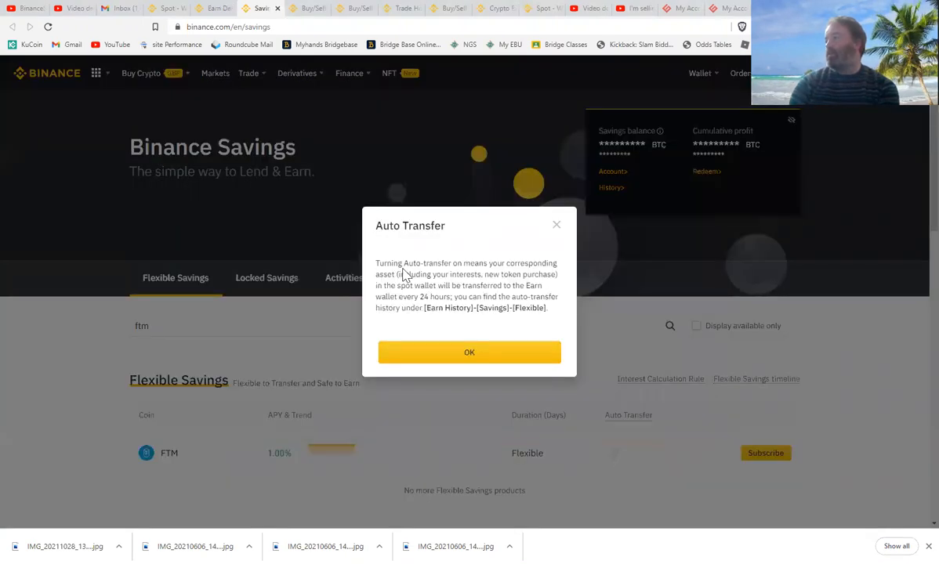
{"action": "mouse_move", "coordinate": [463, 263]}
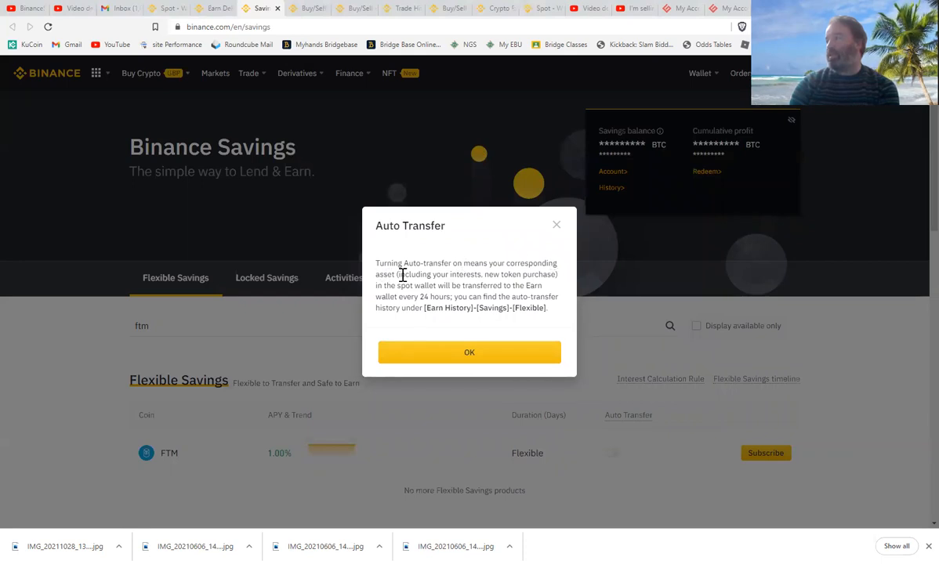
{"action": "mouse_move", "coordinate": [454, 275]}
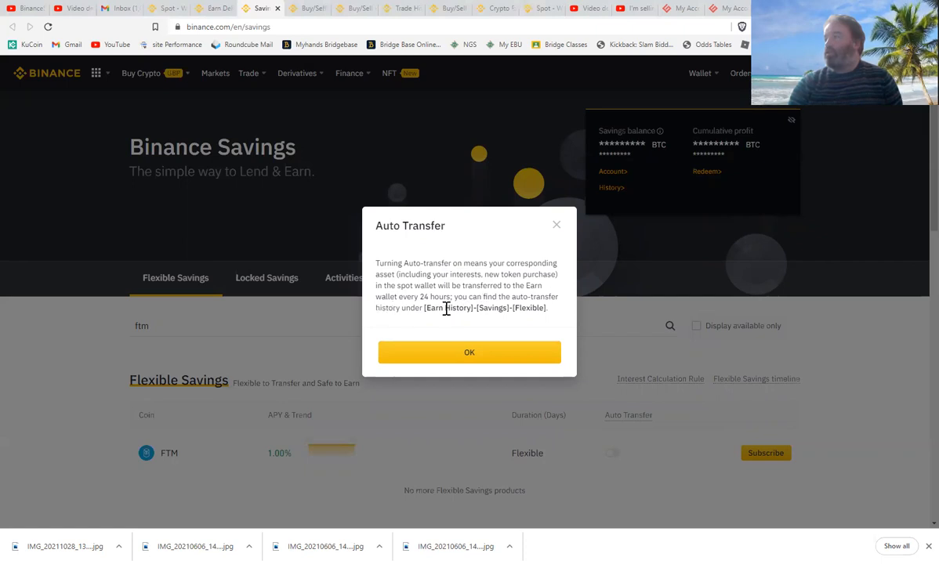
{"action": "mouse_move", "coordinate": [479, 348]}
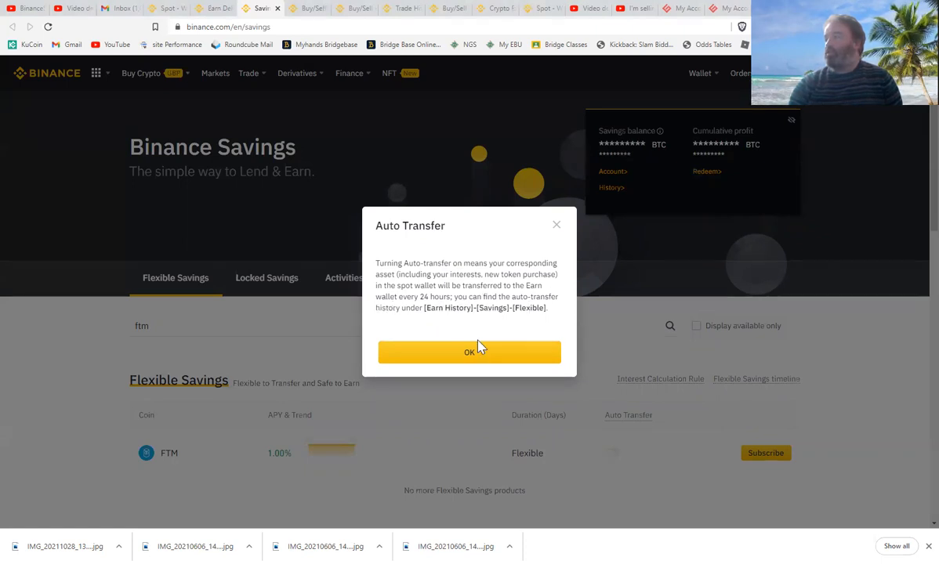
{"action": "left_click", "coordinate": [468, 351]}
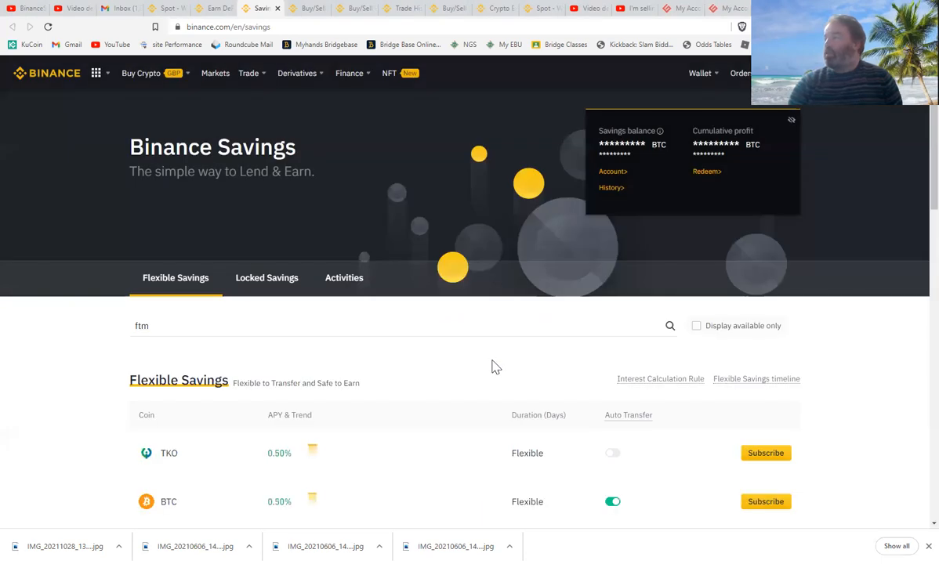